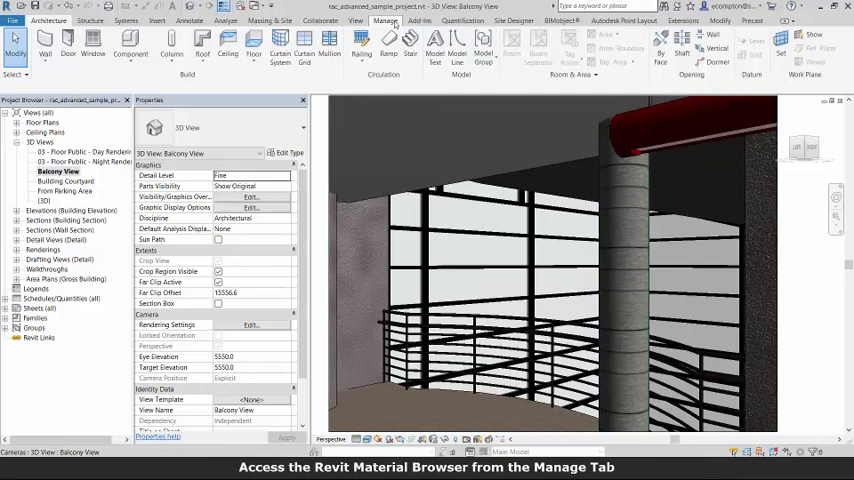
Step: Reach the project's Material Browser from the Manage tools
{"action": "left_click", "coordinate": [48, 42]}
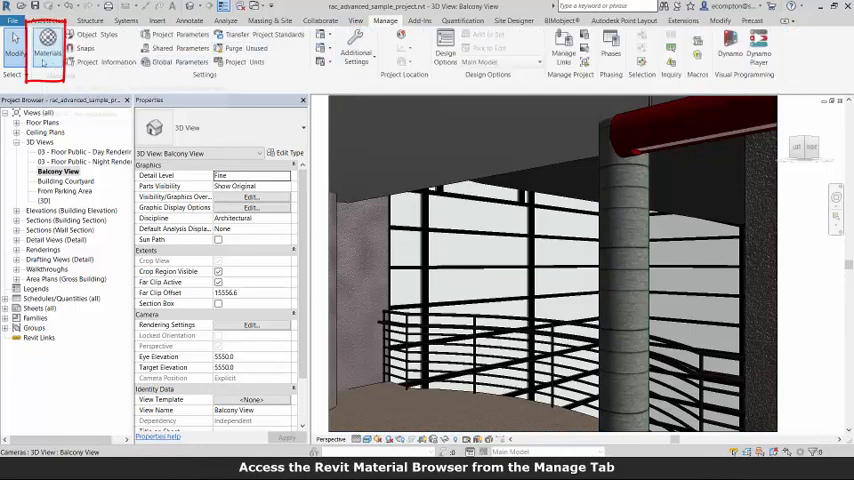
{"action": "left_click", "coordinate": [48, 52]}
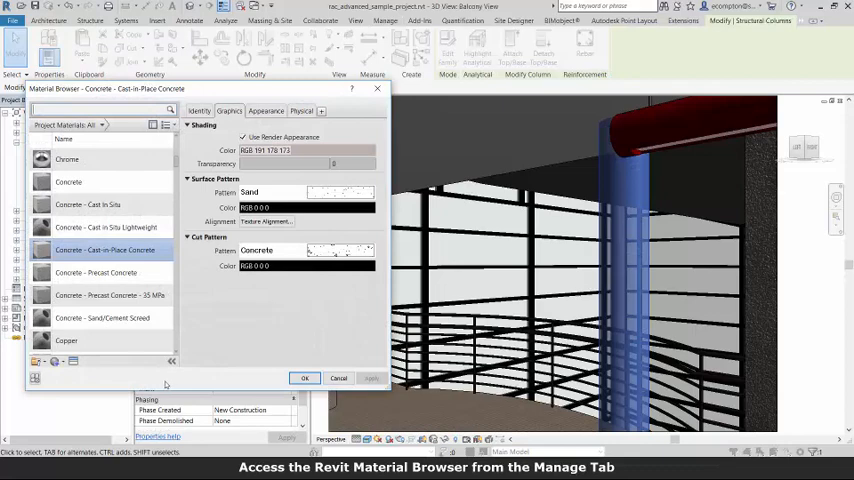
Step: Create a new material and rename it 'Concrete Red' at the top of the list
{"action": "left_click", "coordinate": [66, 254]}
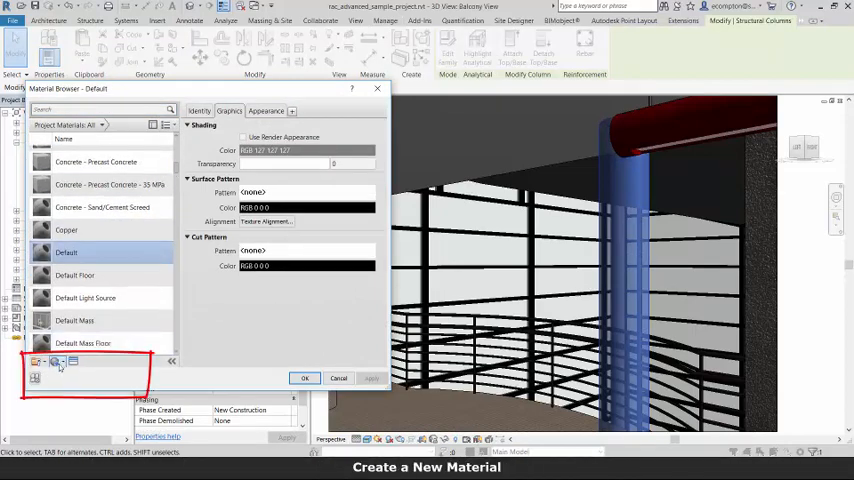
{"action": "left_click", "coordinate": [40, 360]}
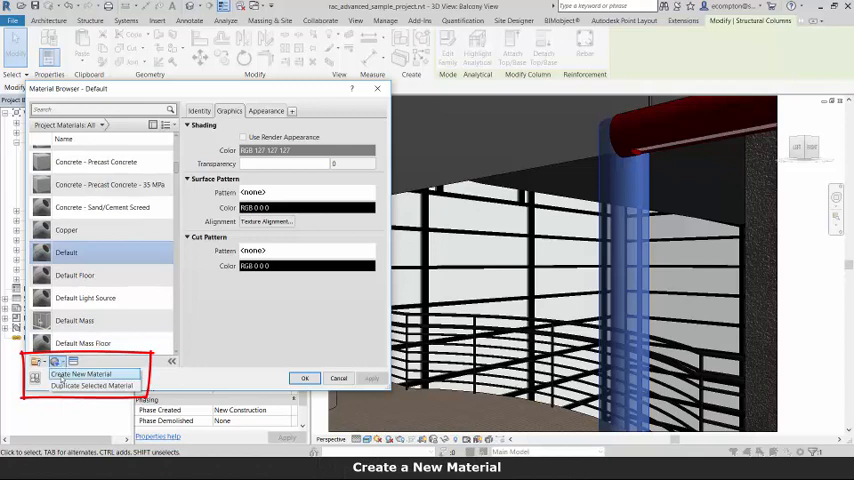
{"action": "left_click", "coordinate": [82, 374]}
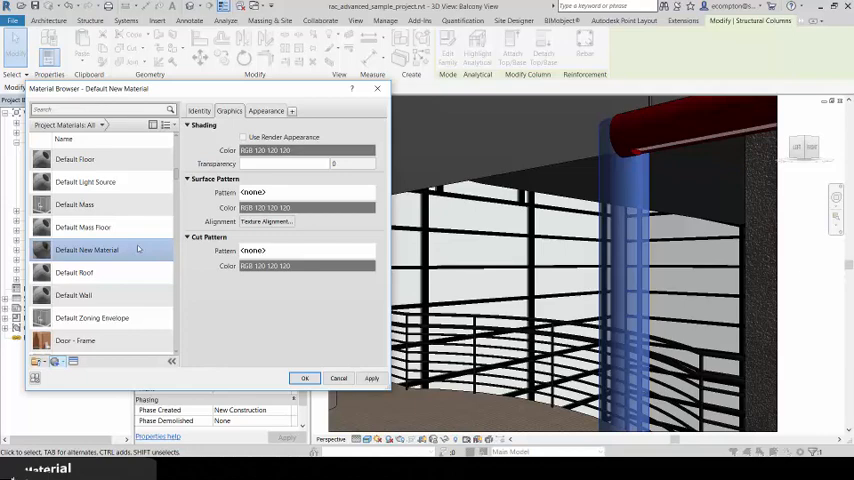
{"action": "right_click", "coordinate": [86, 250]}
{"action": "type", "text": "Concrete Red"}
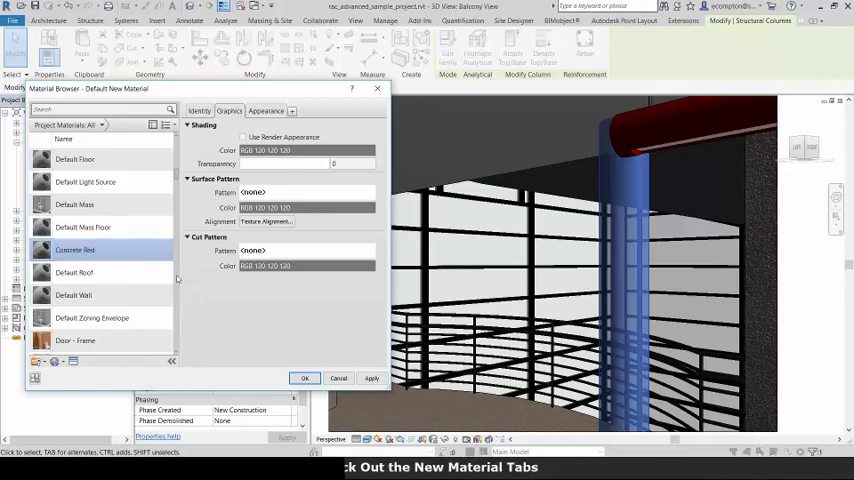
{"action": "scroll", "scroll_direction": "up", "scroll_amount": 3}
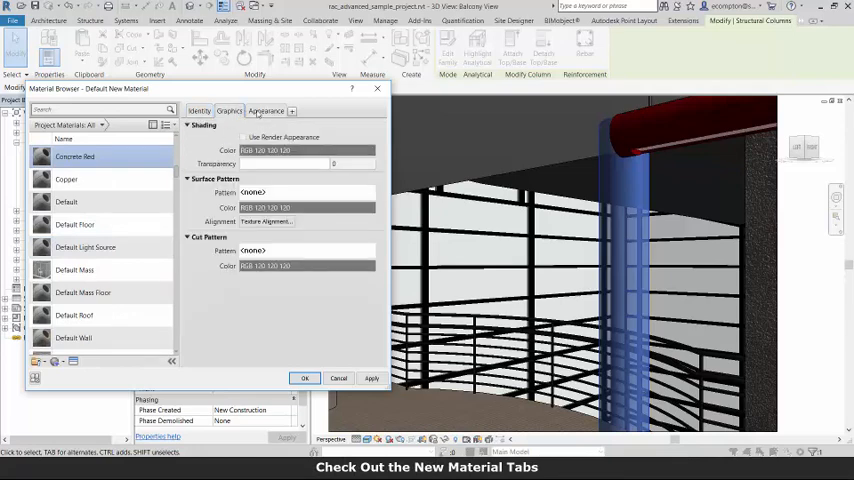
Step: Replace the appearance asset with Cast-in-Place Concrete 'Panels - Reveal Smooth' from Autodesk Physical Assets
{"action": "left_click", "coordinate": [266, 112]}
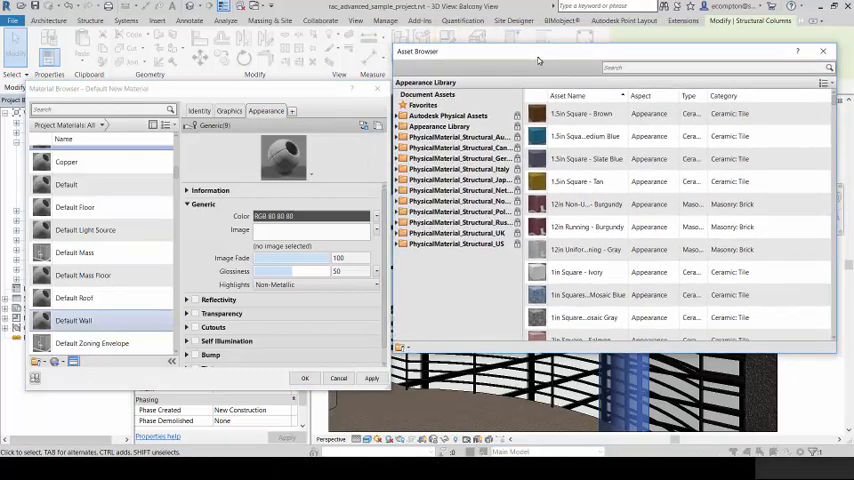
{"action": "left_click", "coordinate": [448, 116]}
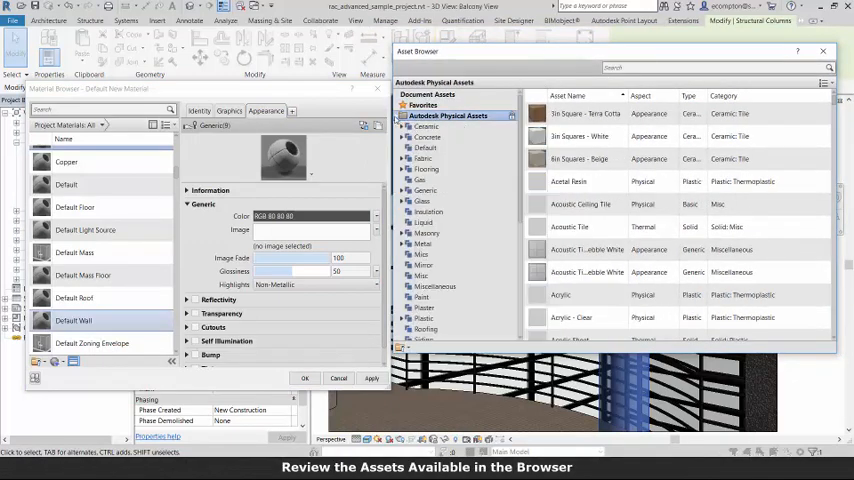
{"action": "left_click", "coordinate": [430, 136]}
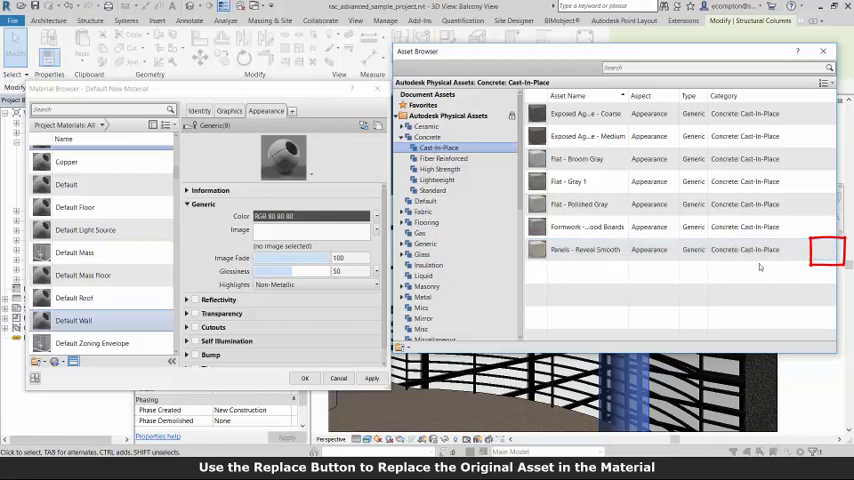
{"action": "left_click", "coordinate": [828, 250]}
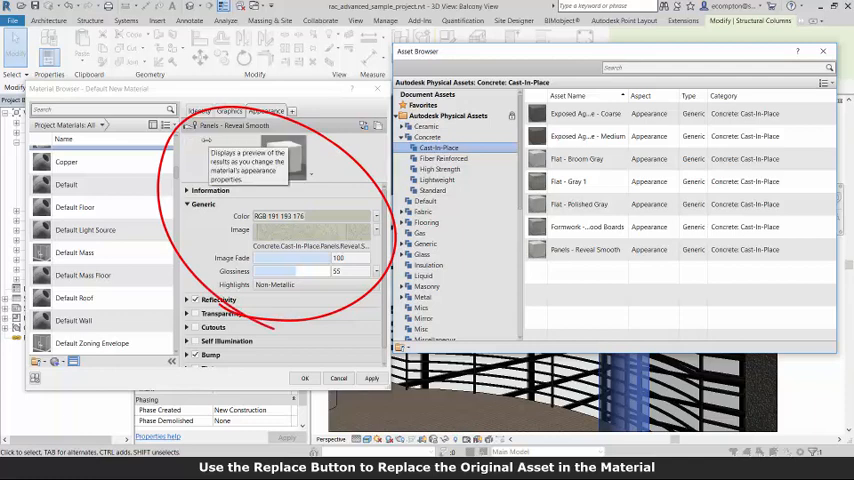
{"action": "left_click", "coordinate": [458, 244]}
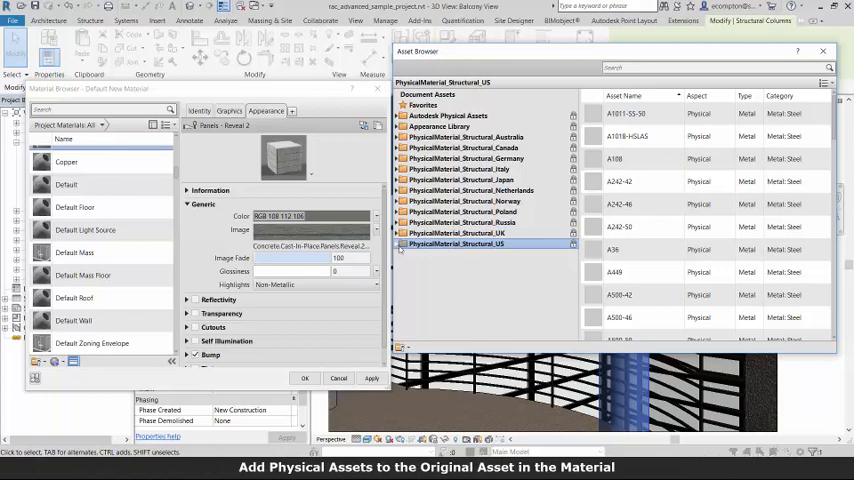
Step: Add a standard concrete asset from PhysicalMaterial_Structural_US as the material's physical asset
{"action": "left_click", "coordinate": [396, 244]}
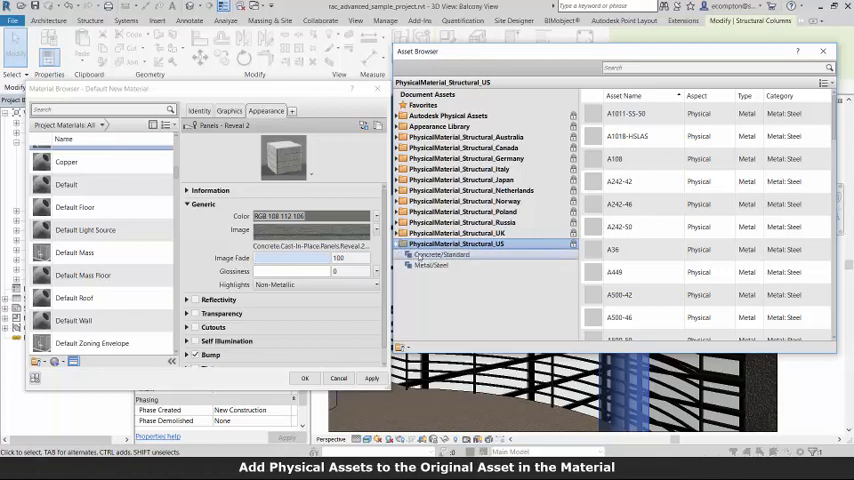
{"action": "left_click", "coordinate": [444, 254]}
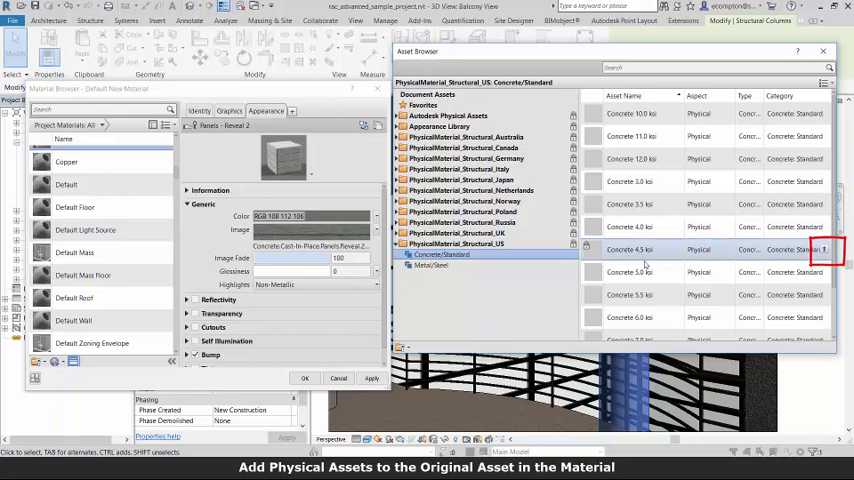
{"action": "mouse_move", "coordinate": [820, 250]}
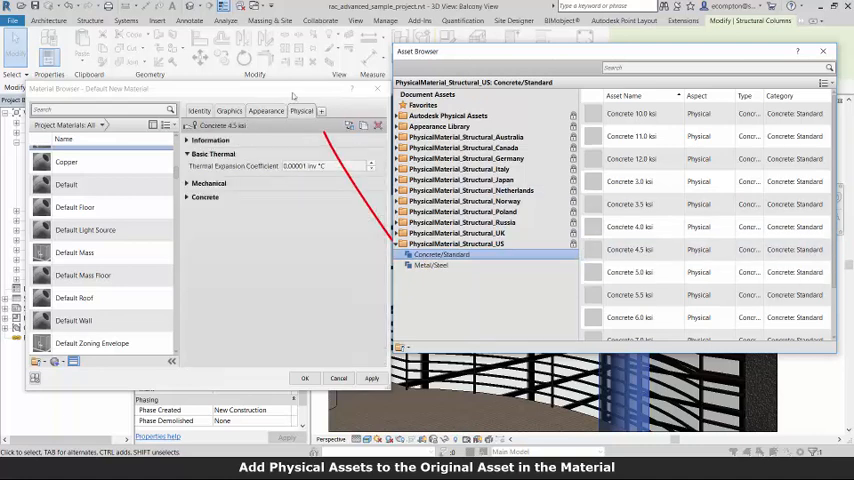
{"action": "left_click", "coordinate": [230, 112]}
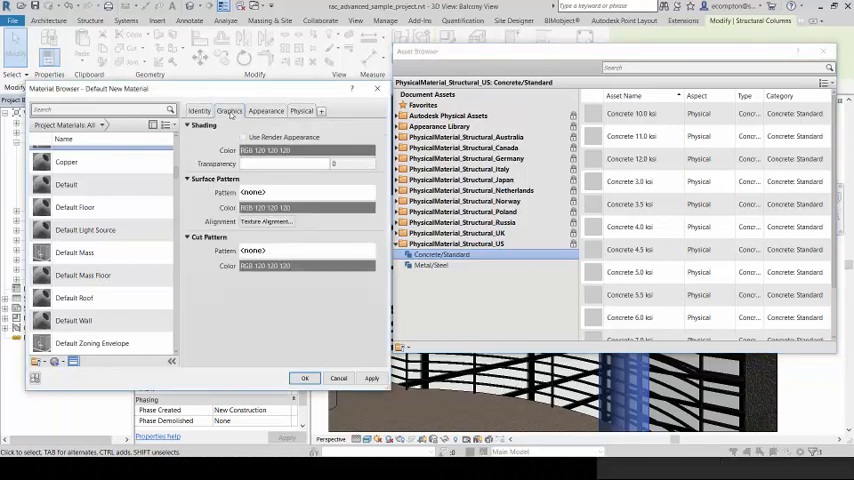
Step: Set the material's Graphics shading colour to red and confirm it
{"action": "left_click", "coordinate": [228, 110]}
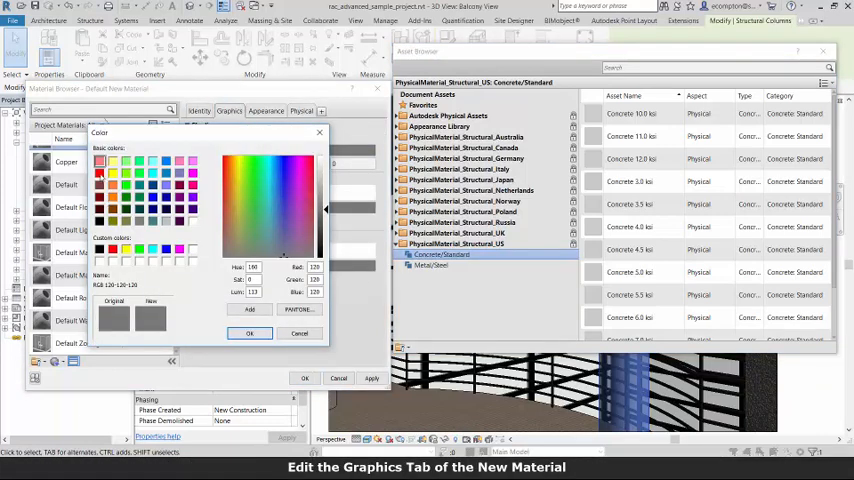
{"action": "left_click", "coordinate": [250, 332]}
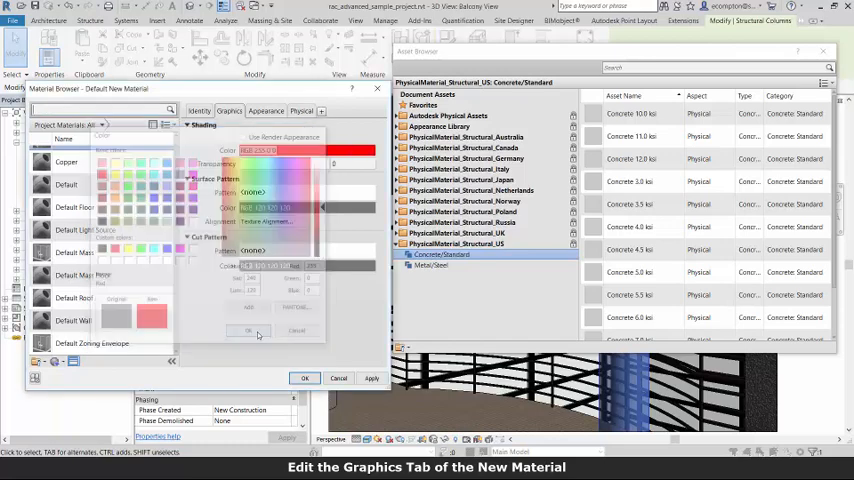
{"action": "left_click", "coordinate": [248, 332]}
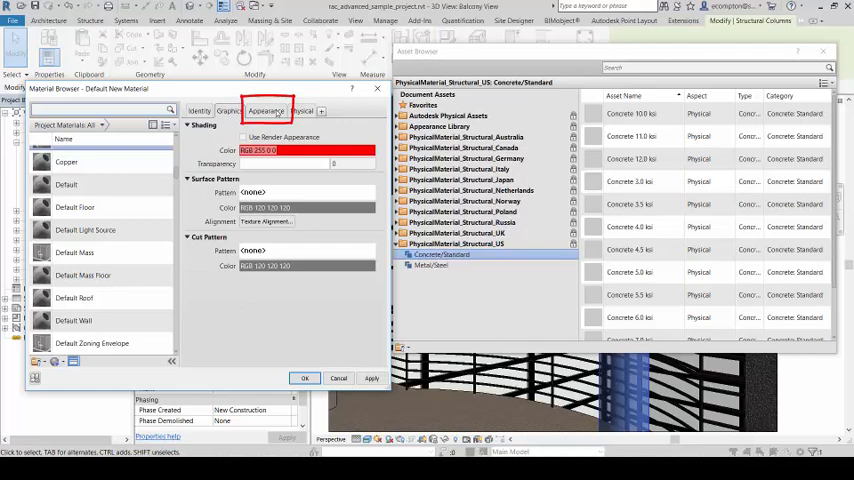
Step: Set the appearance asset's colour to red as well, then expand its Information
{"action": "left_click", "coordinate": [266, 112]}
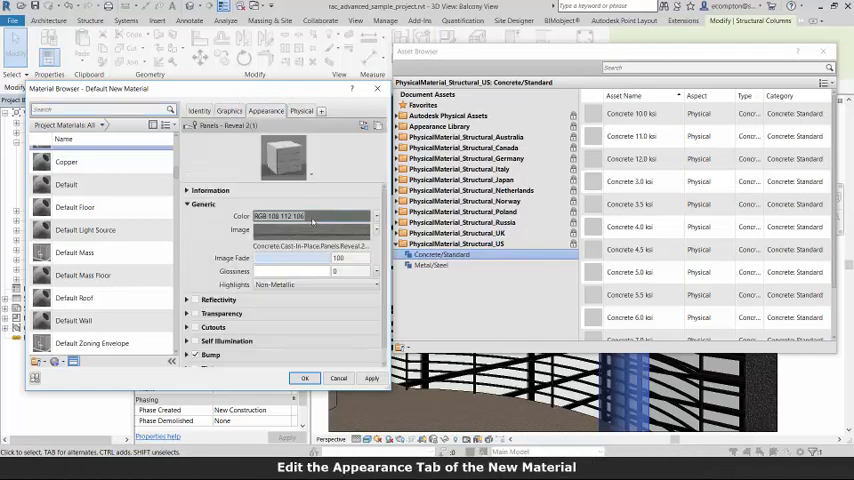
{"action": "left_click", "coordinate": [310, 216]}
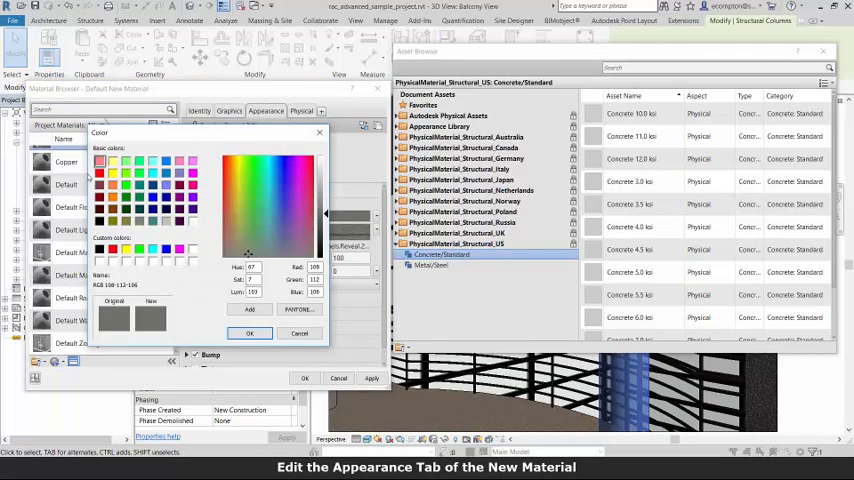
{"action": "left_click", "coordinate": [250, 332]}
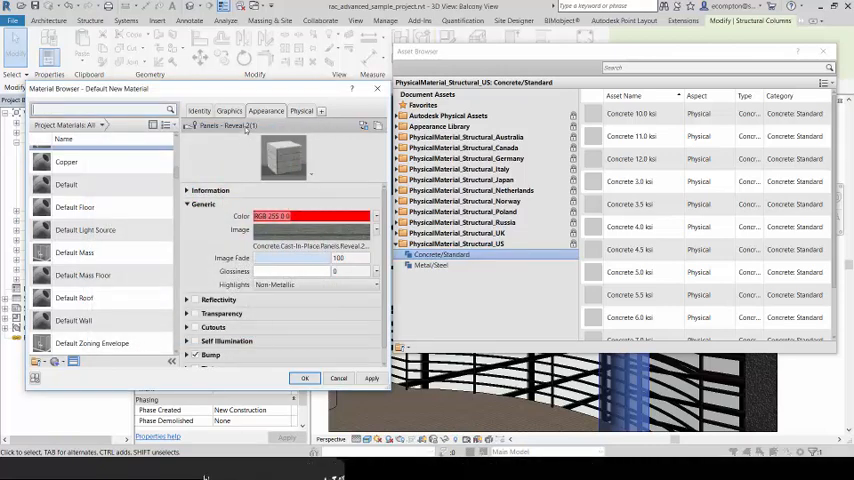
{"action": "left_click", "coordinate": [200, 112]}
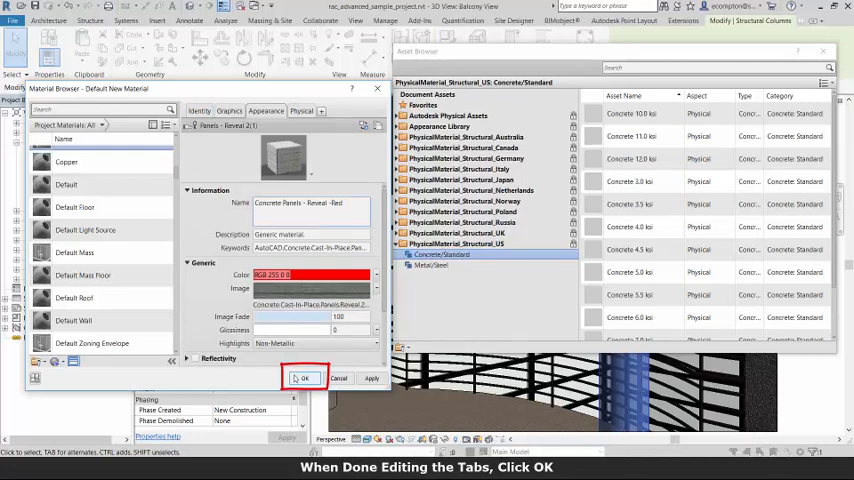
Step: Accept the material changes, closing the browser, and reach the view's Visual Style options
{"action": "left_click", "coordinate": [304, 378]}
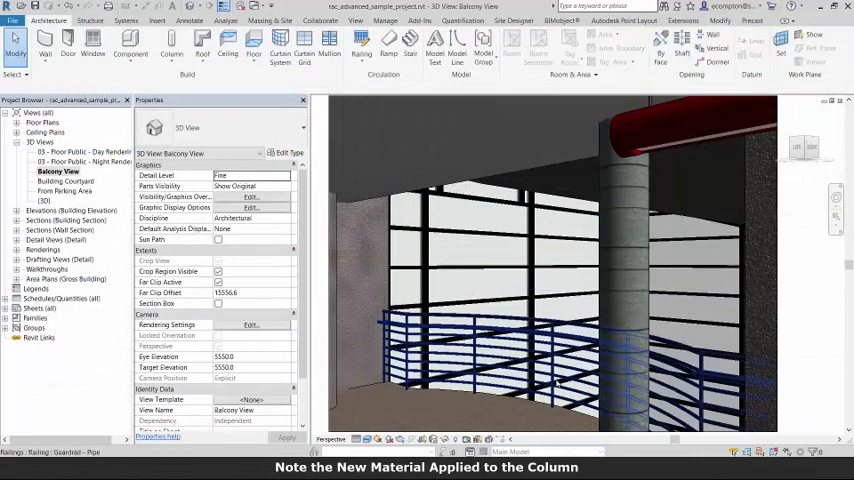
{"action": "left_click", "coordinate": [630, 280]}
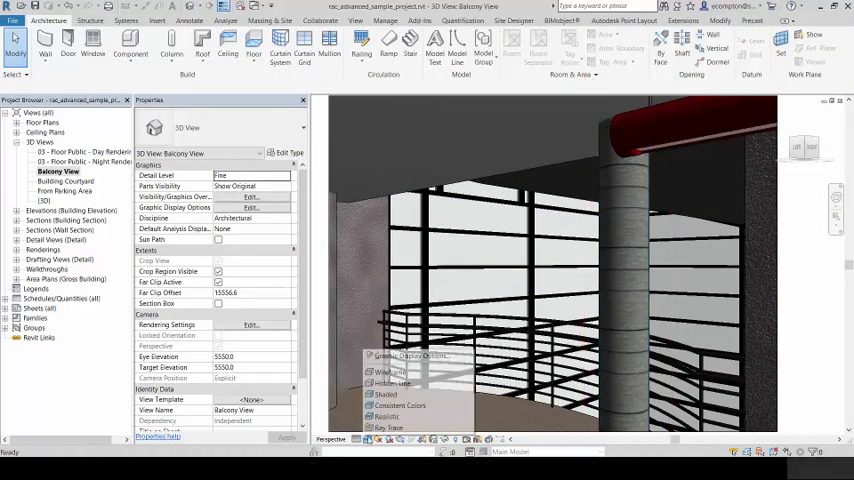
{"action": "left_click", "coordinate": [386, 394]}
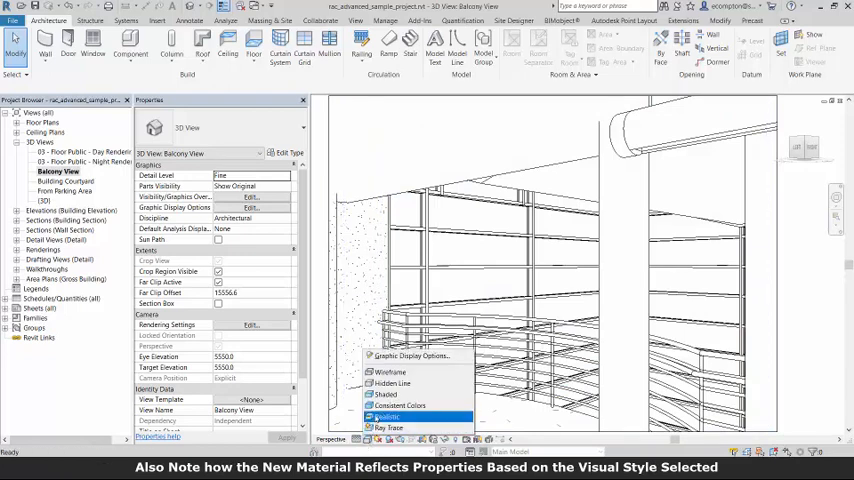
{"action": "left_click", "coordinate": [386, 416]}
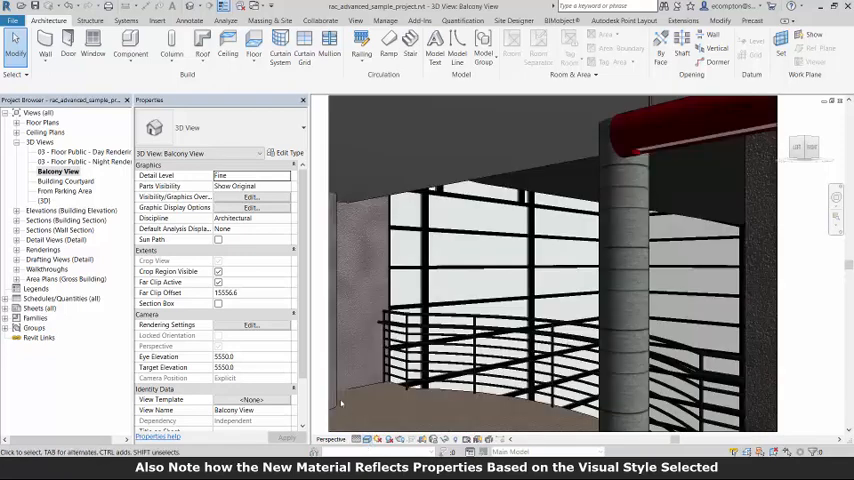